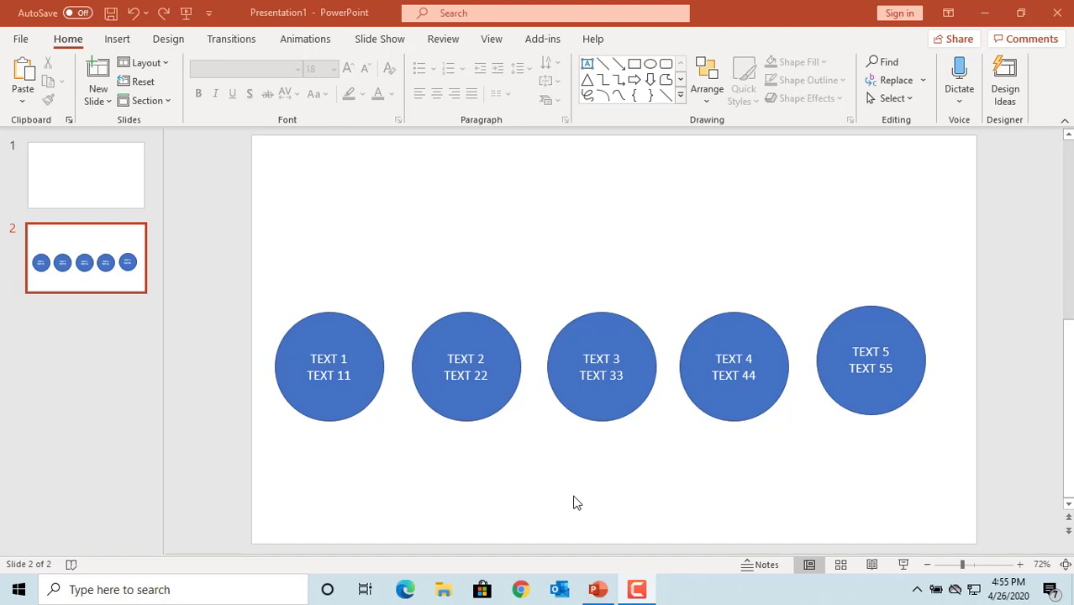
{"action": "mouse_move", "coordinate": [544, 383]}
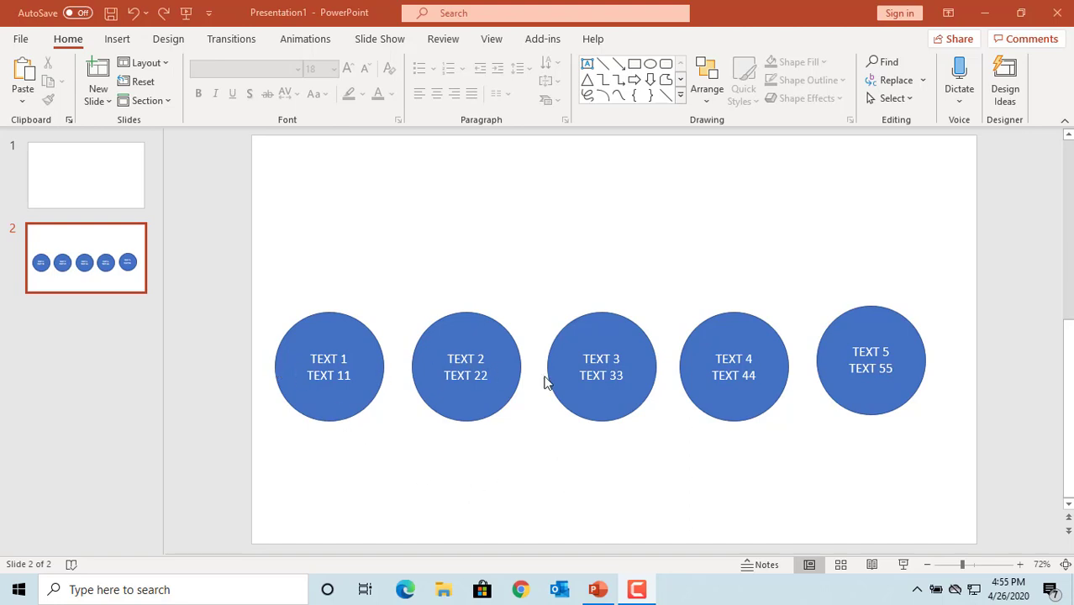
{"action": "mouse_move", "coordinate": [816, 400]}
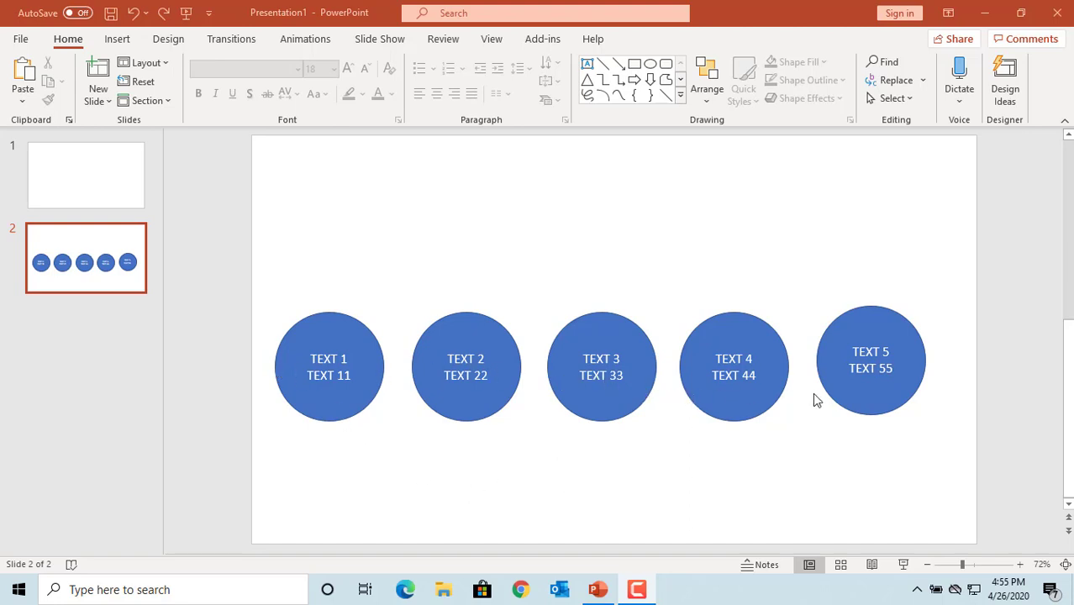
{"action": "mouse_move", "coordinate": [824, 410]}
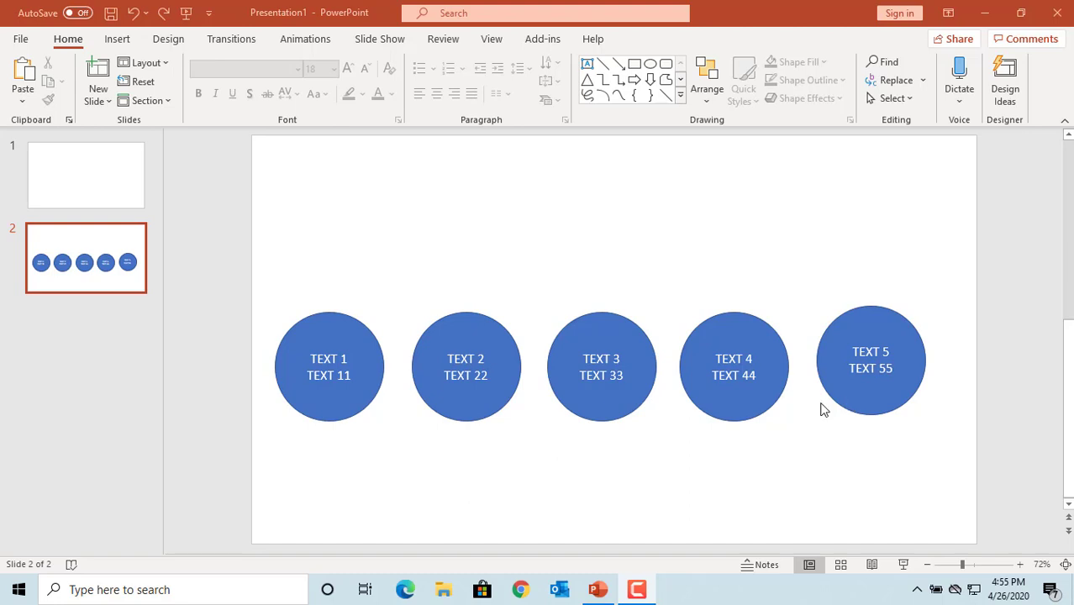
{"action": "mouse_move", "coordinate": [552, 488]}
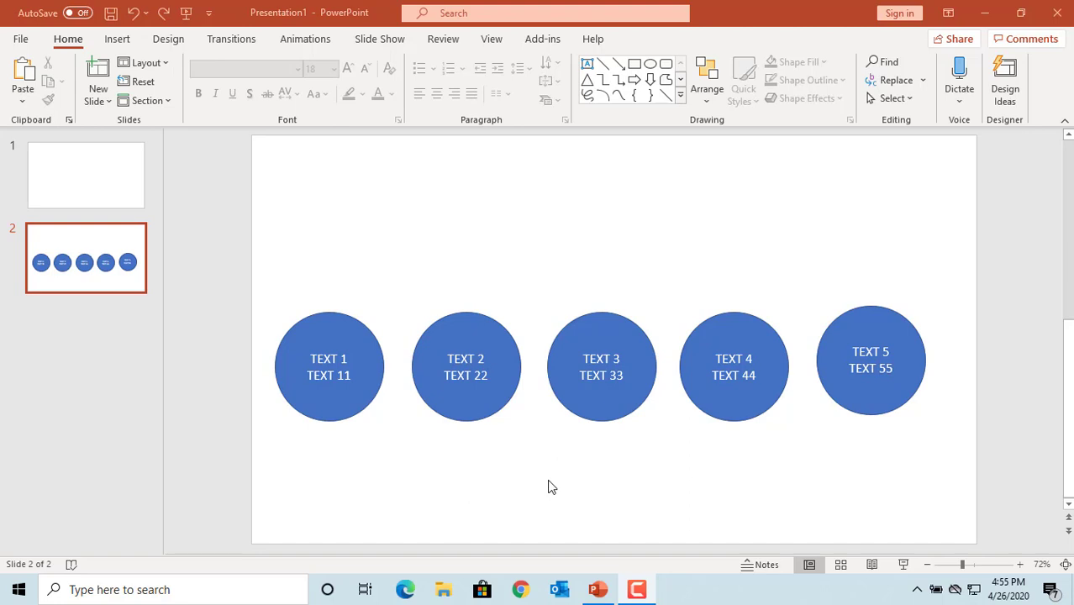
{"action": "mouse_move", "coordinate": [388, 471]}
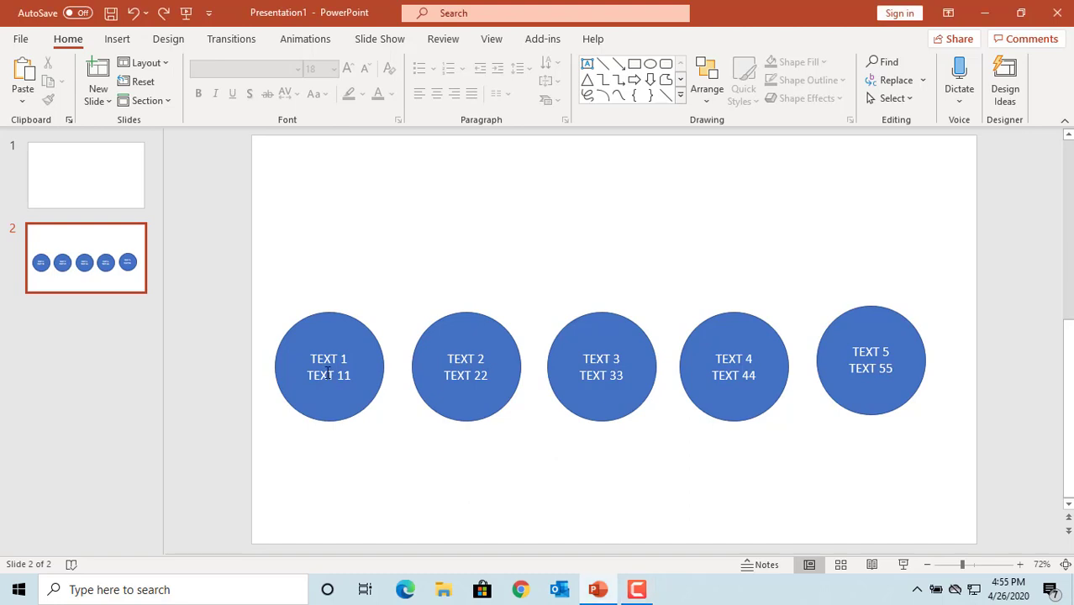
Select the TEXT 1 circle and reach the Change Shape gallery via Shape Format > Edit Shape
{"action": "left_click", "coordinate": [328, 367]}
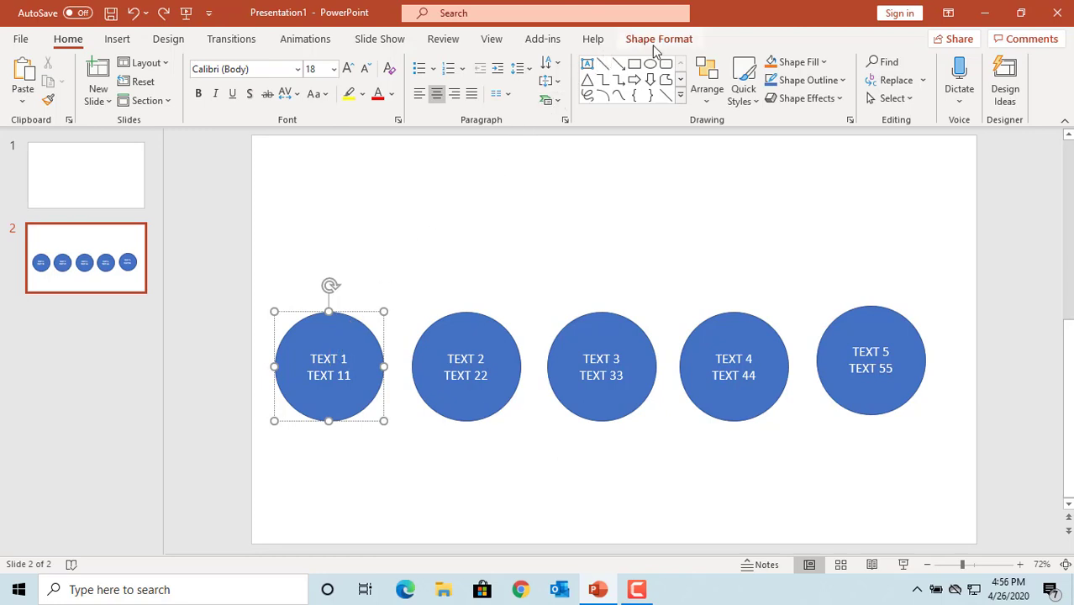
{"action": "left_click", "coordinate": [659, 39]}
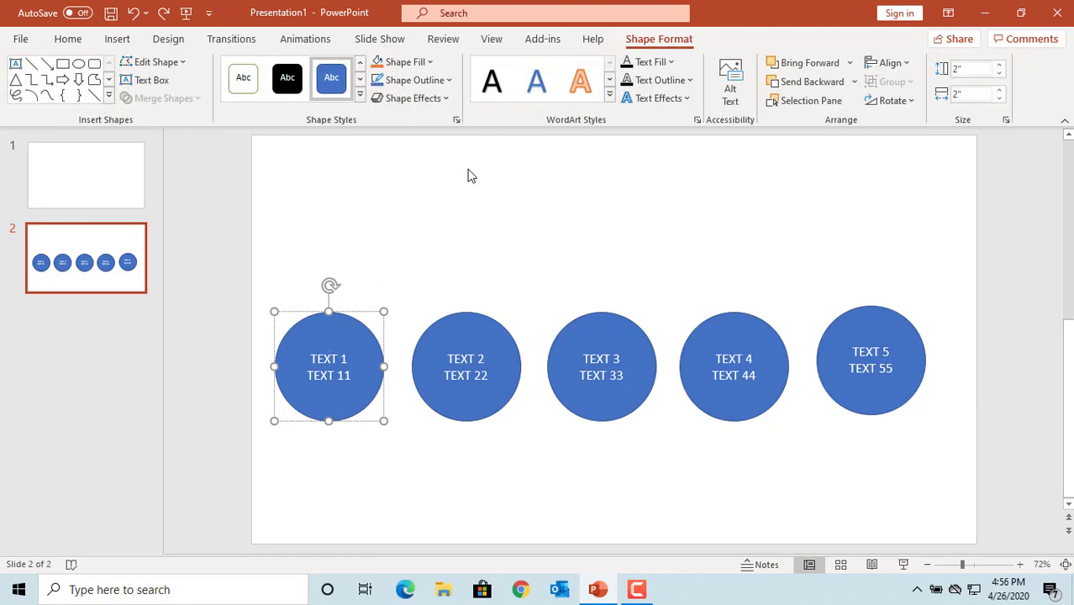
{"action": "mouse_move", "coordinate": [201, 113]}
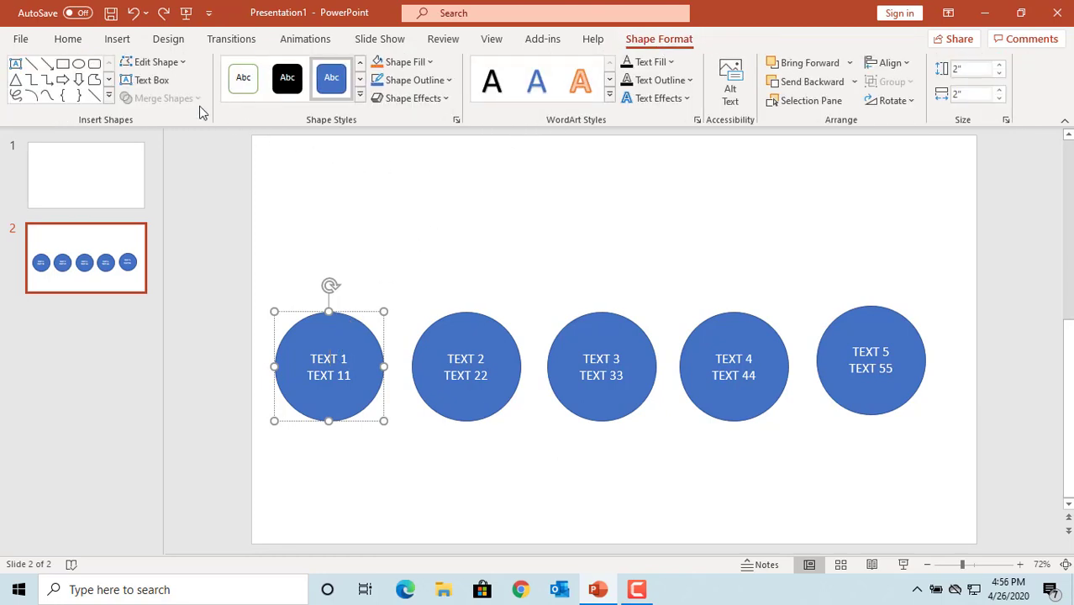
{"action": "left_click", "coordinate": [155, 61]}
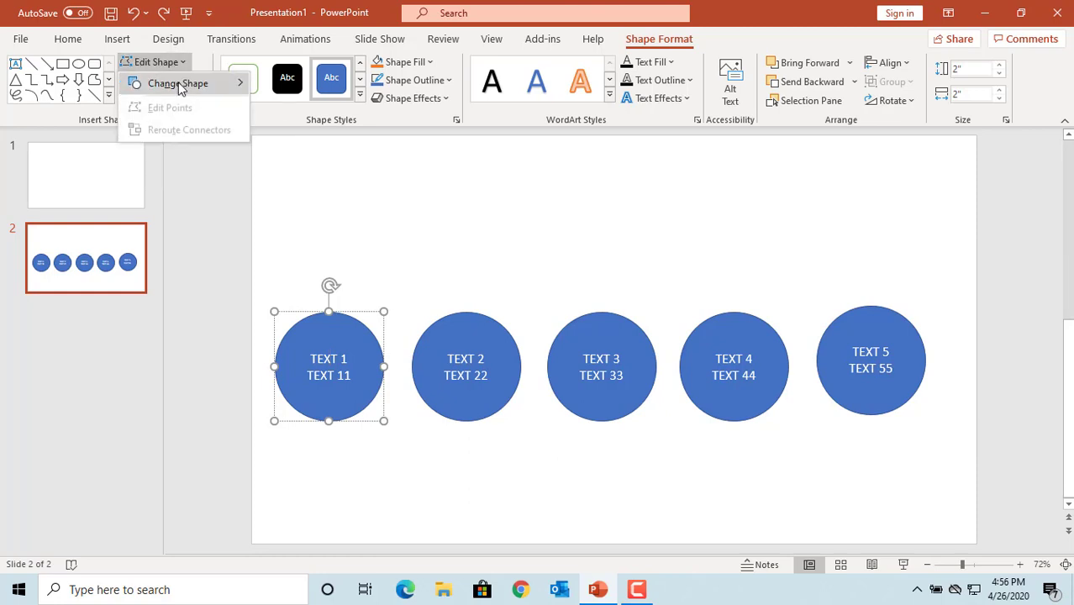
{"action": "left_click", "coordinate": [178, 83]}
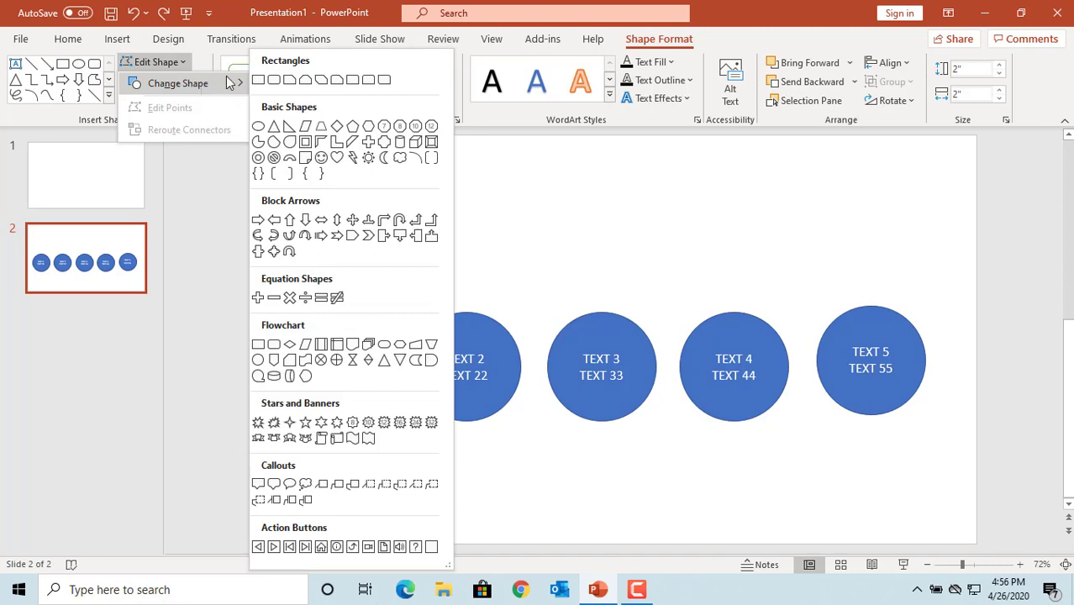
{"action": "mouse_move", "coordinate": [259, 80]}
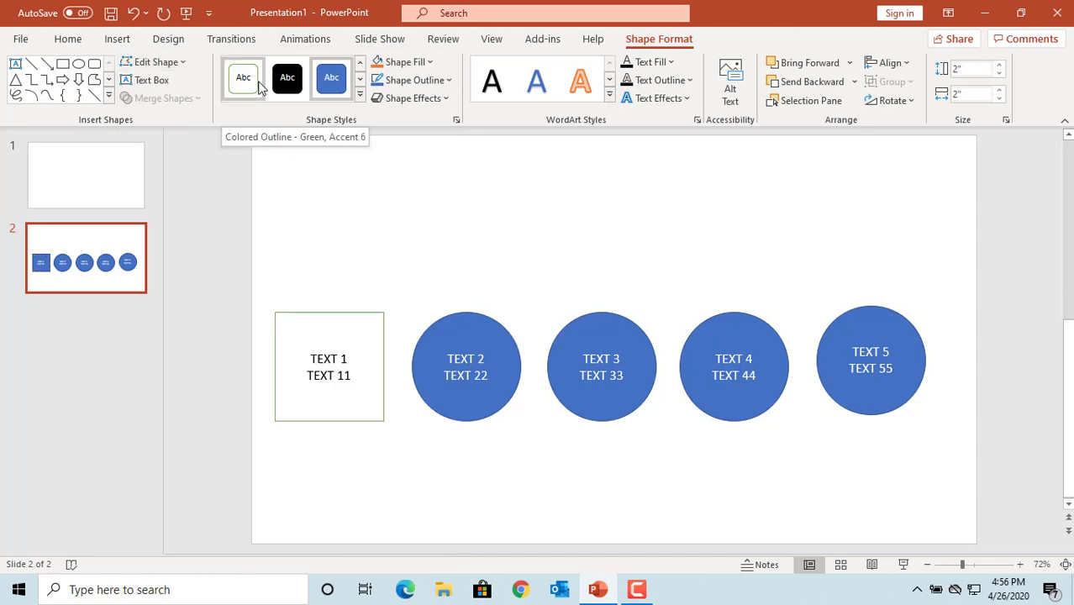
{"action": "left_click", "coordinate": [331, 78]}
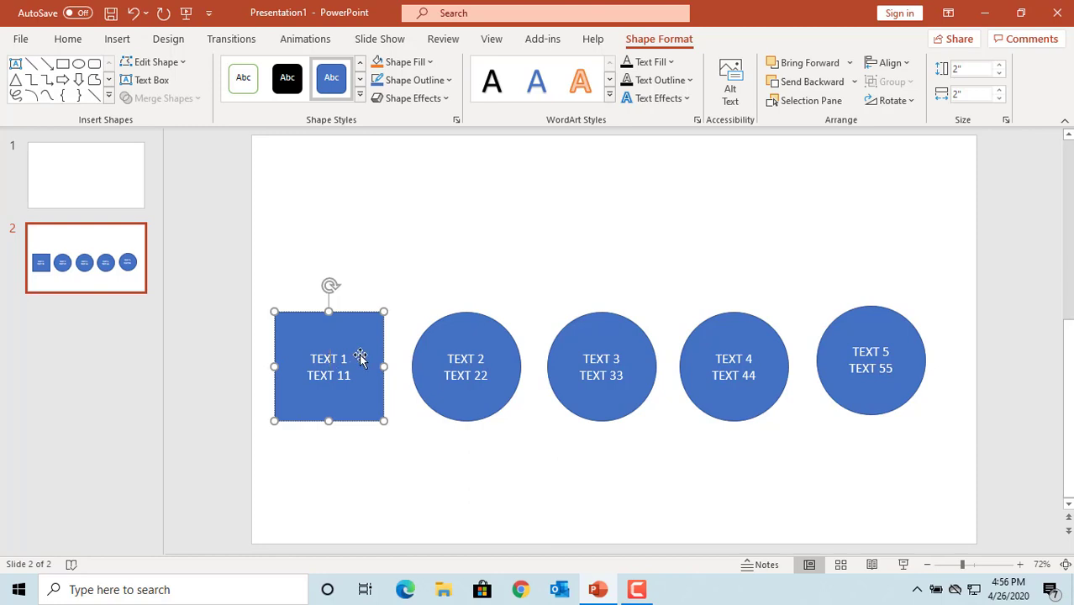
Select circles TEXT 2 to TEXT 5 together and change them all into rectangles
{"action": "left_click", "coordinate": [465, 366]}
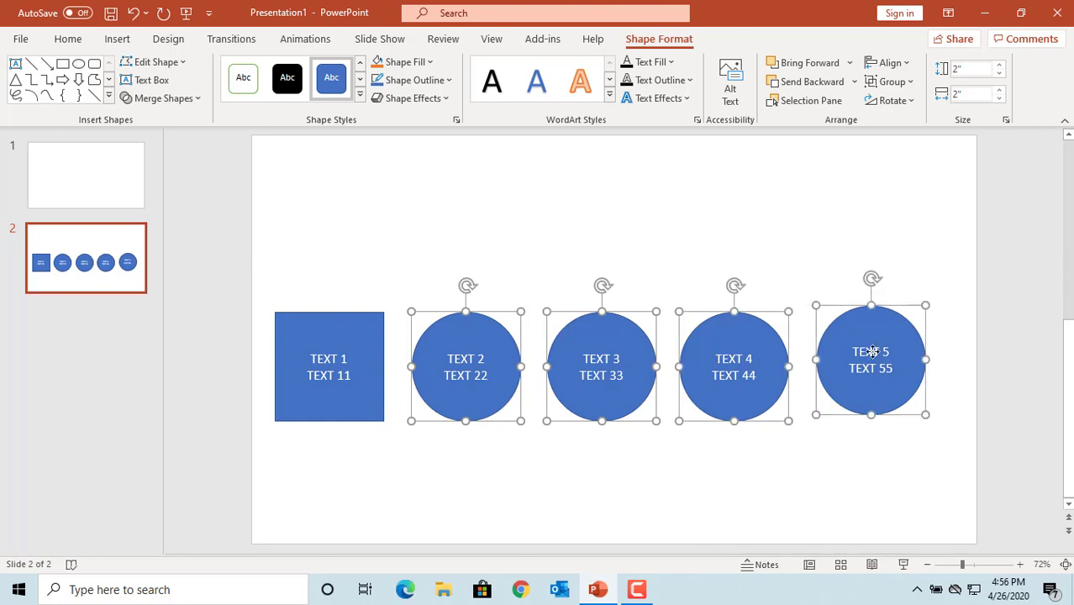
{"action": "mouse_move", "coordinate": [497, 374]}
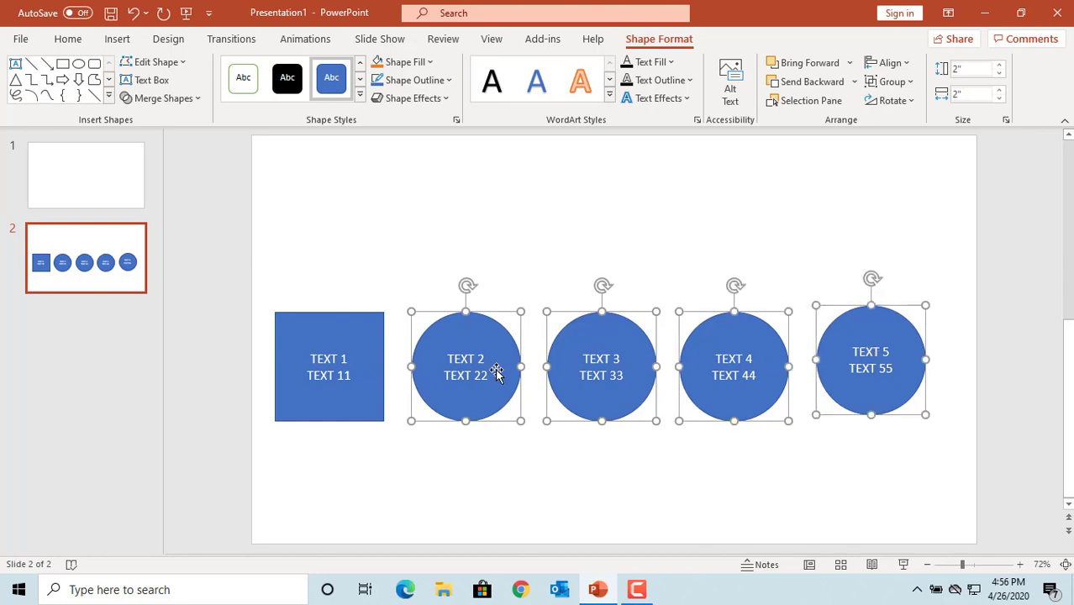
{"action": "mouse_move", "coordinate": [377, 263]}
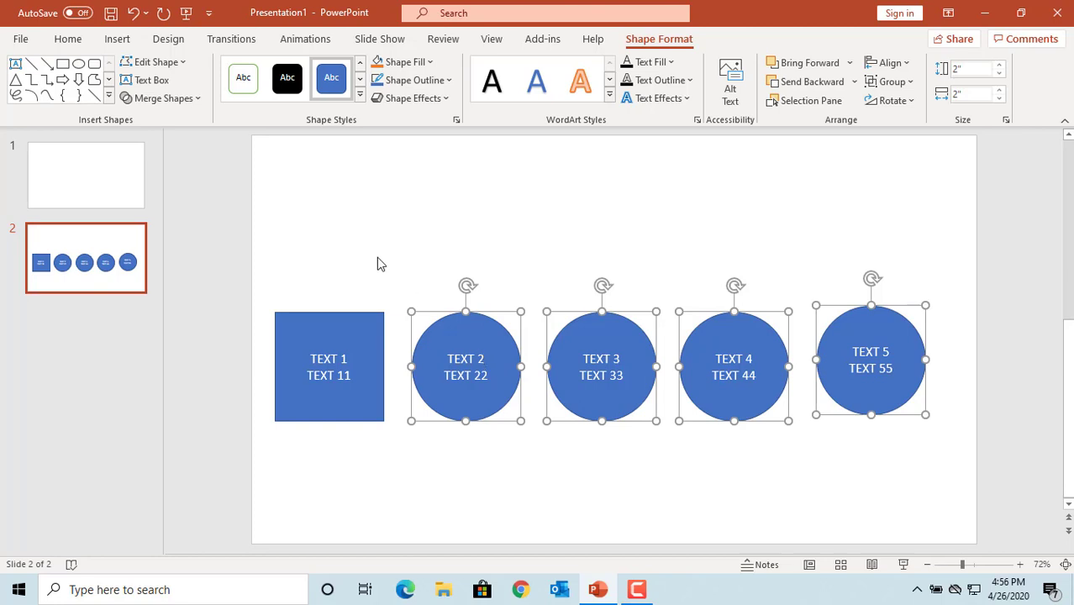
{"action": "left_click", "coordinate": [155, 60]}
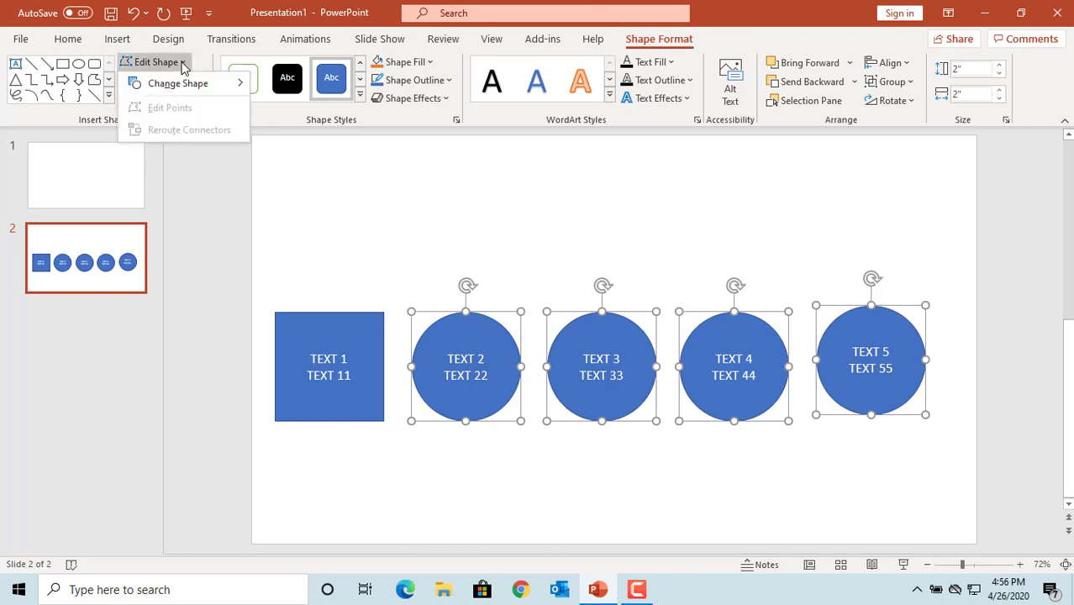
{"action": "left_click", "coordinate": [178, 84]}
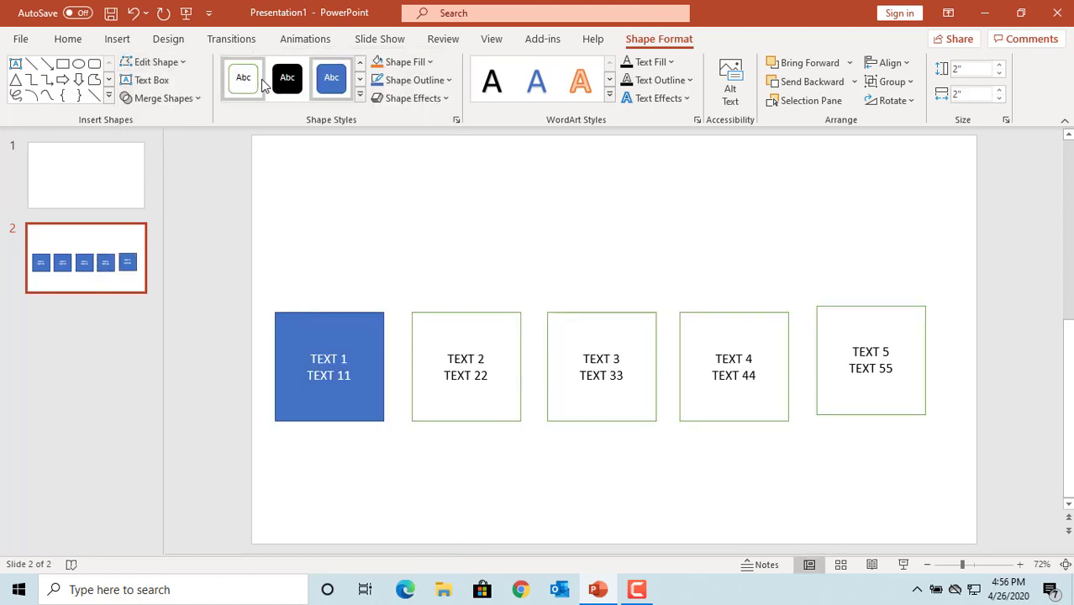
{"action": "left_click", "coordinate": [331, 77]}
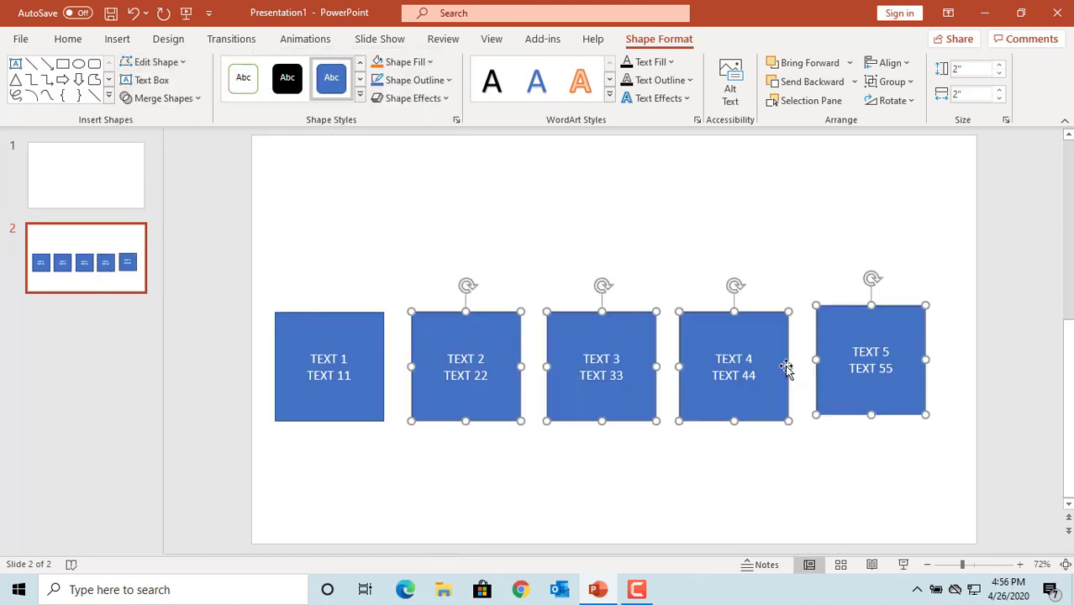